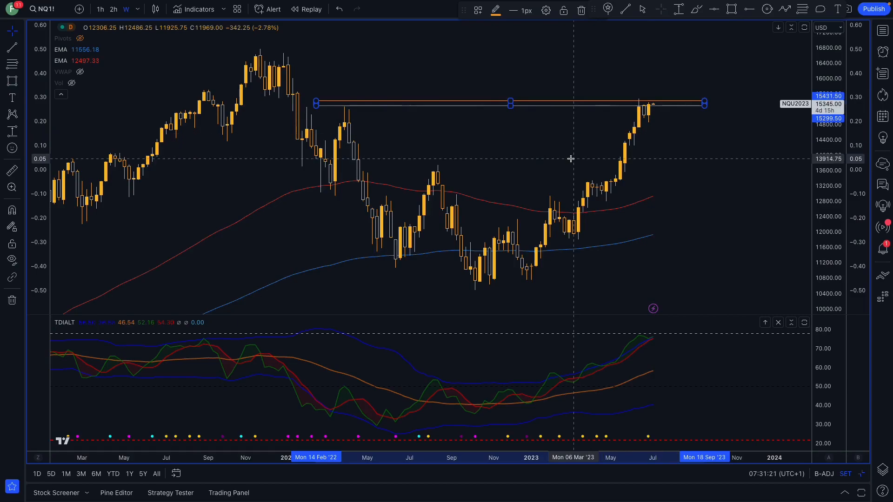
mouse_move(629, 109)
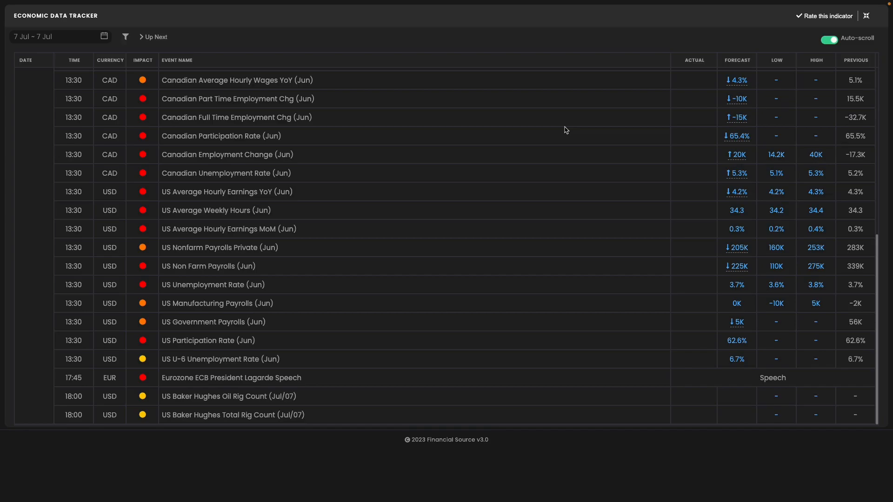
mouse_move(490, 278)
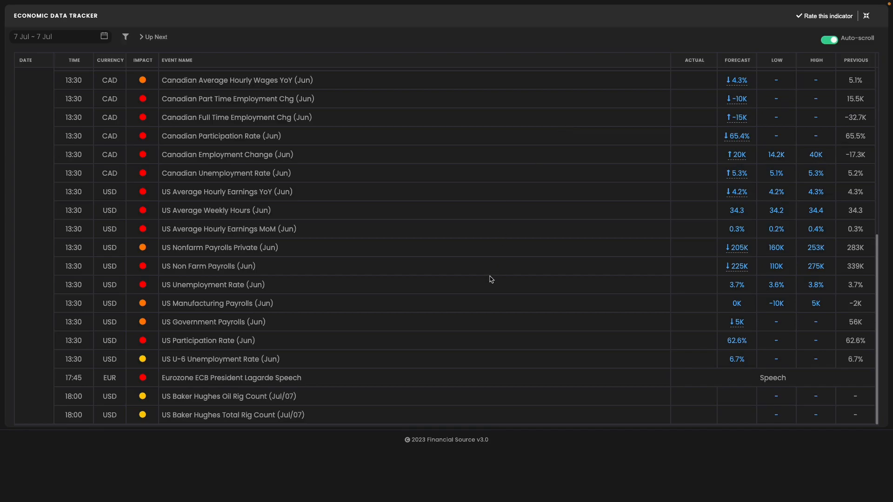
mouse_move(768, 271)
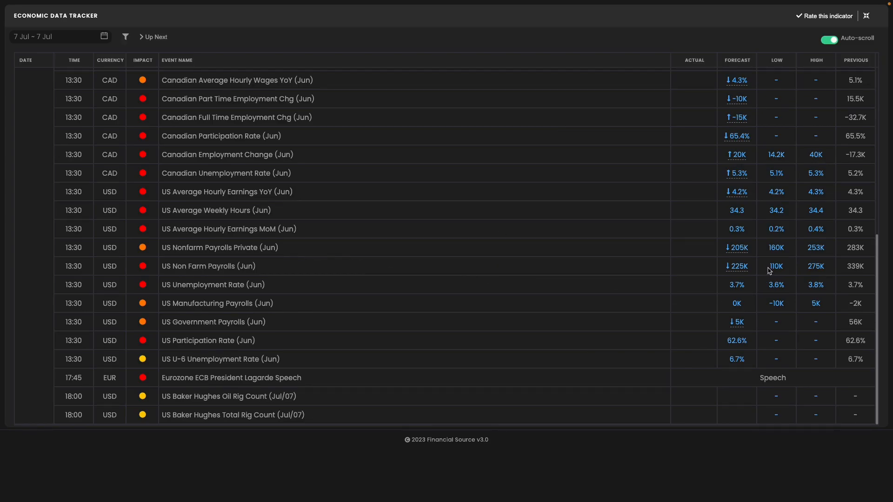
mouse_move(749, 262)
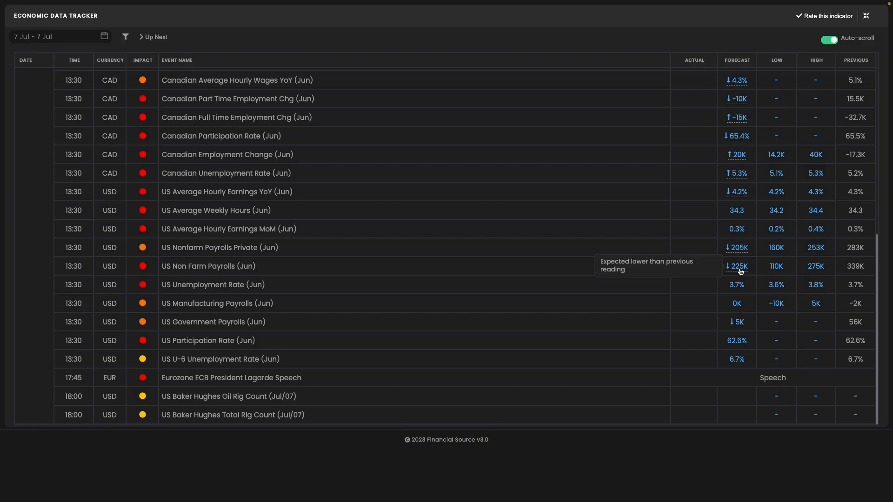
mouse_move(733, 294)
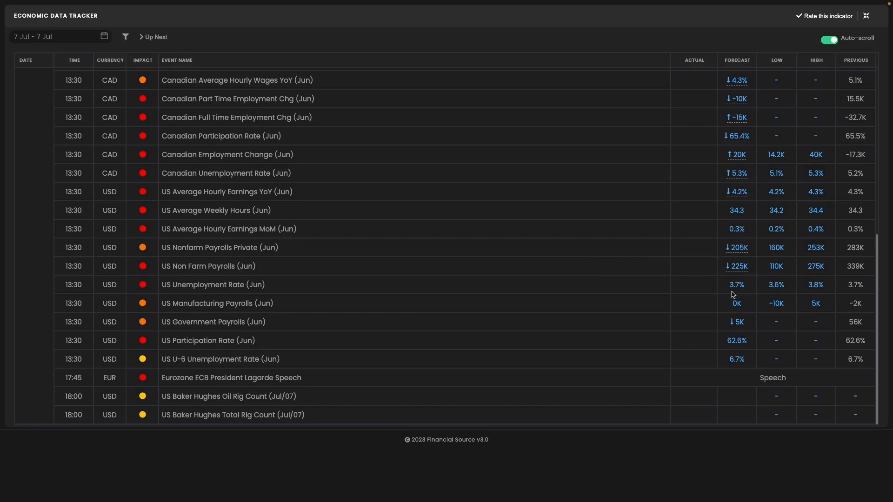
mouse_move(739, 287)
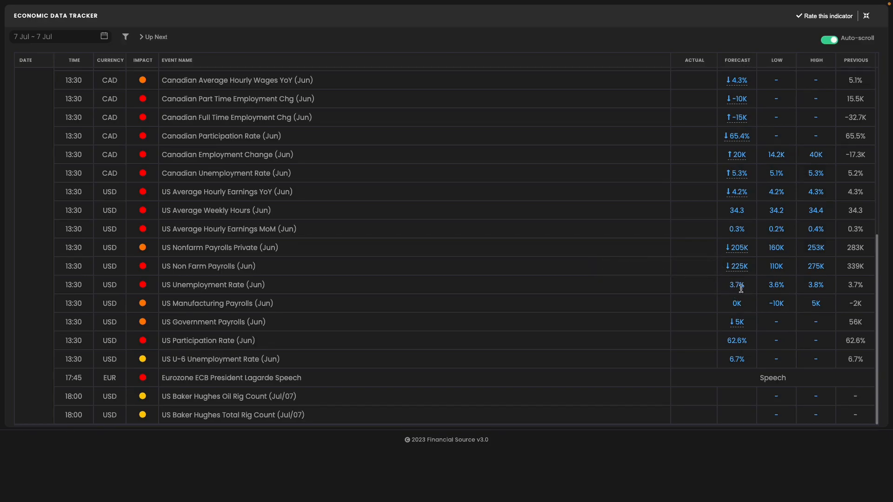
mouse_move(862, 289)
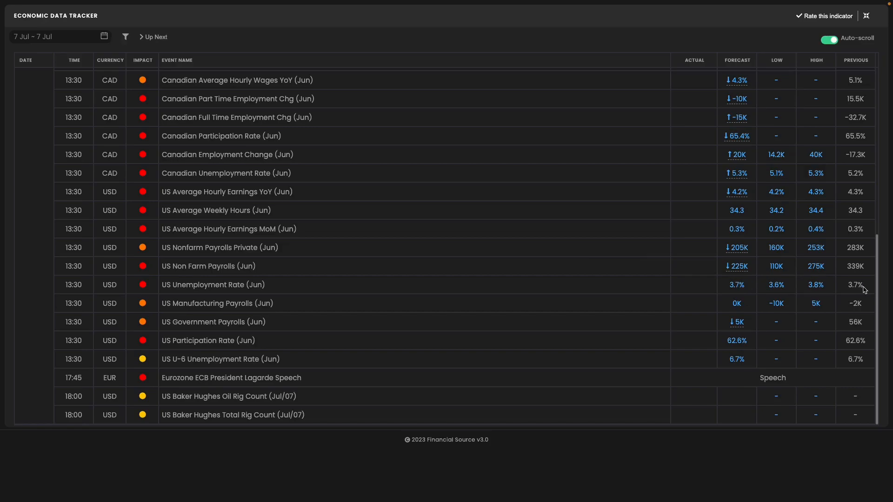
mouse_move(736, 266)
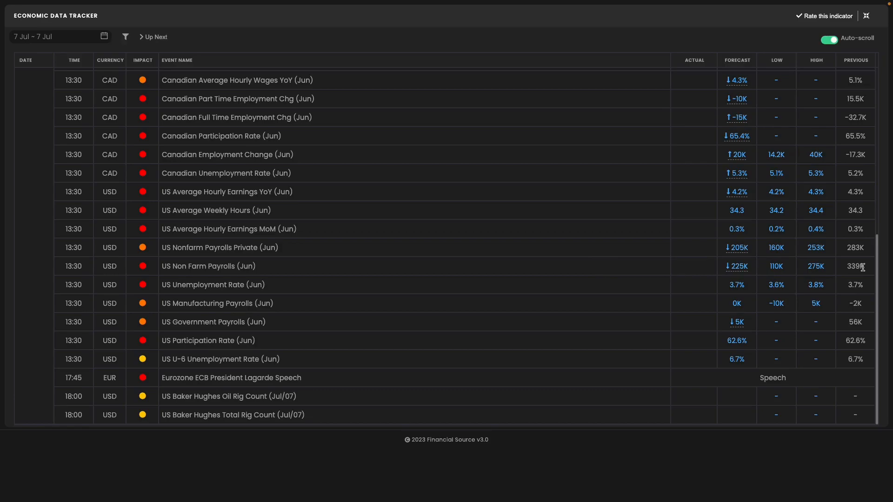
mouse_move(629, 230)
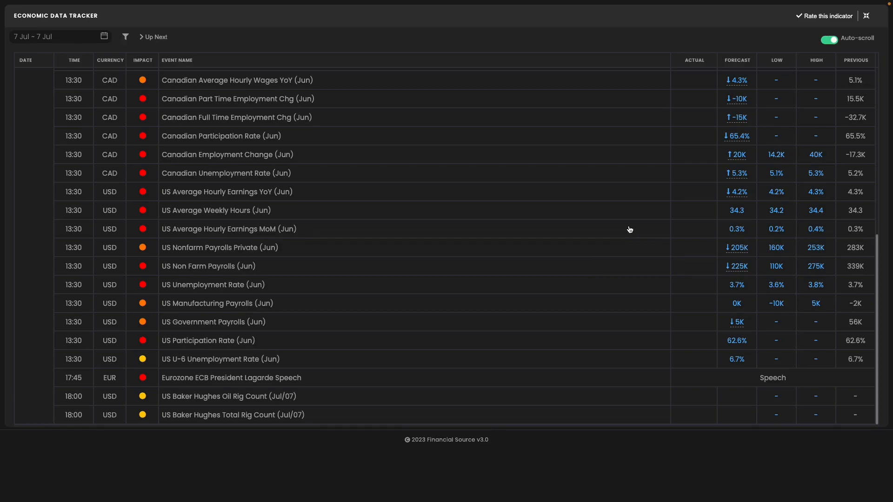
mouse_move(586, 197)
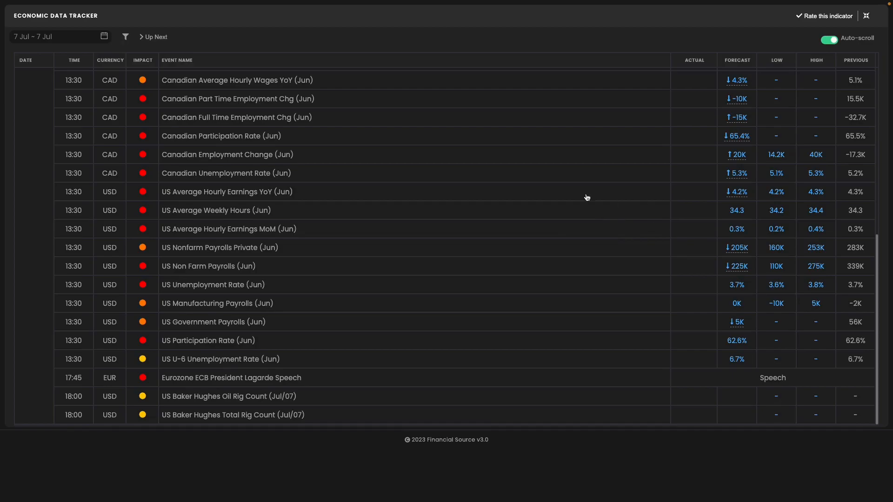
mouse_move(281, 207)
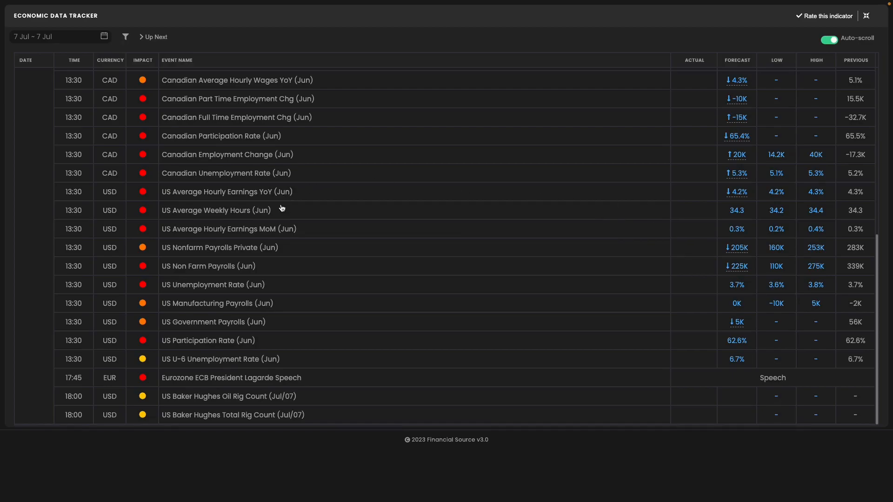
mouse_move(268, 266)
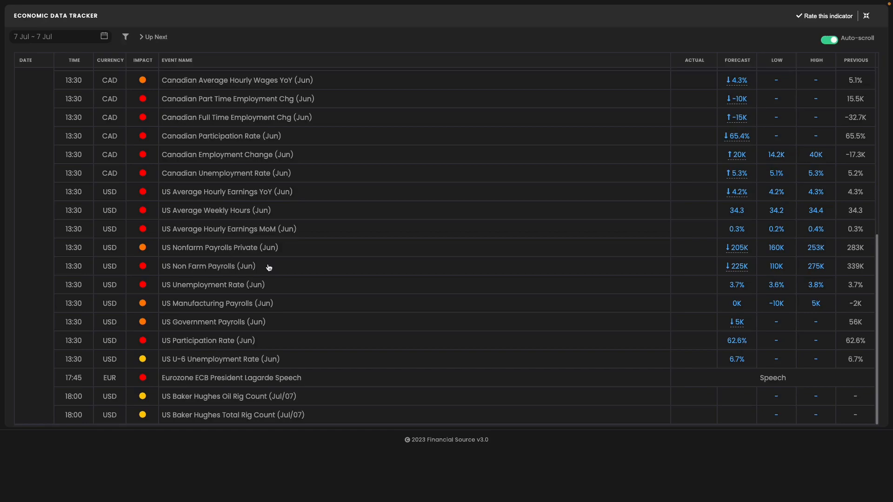
mouse_move(390, 318)
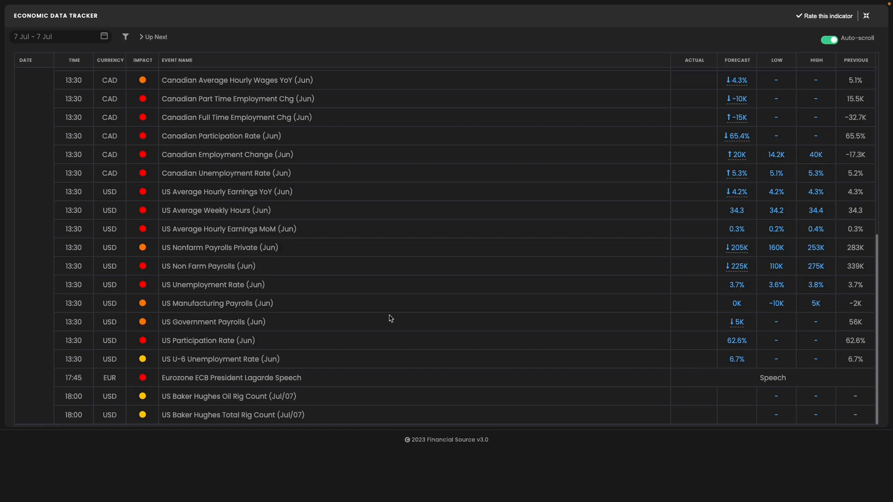
mouse_move(327, 448)
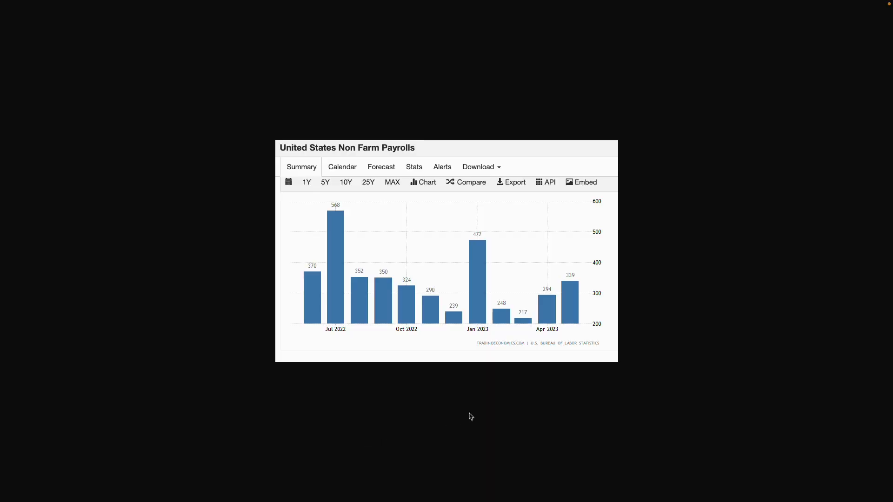
mouse_move(570, 302)
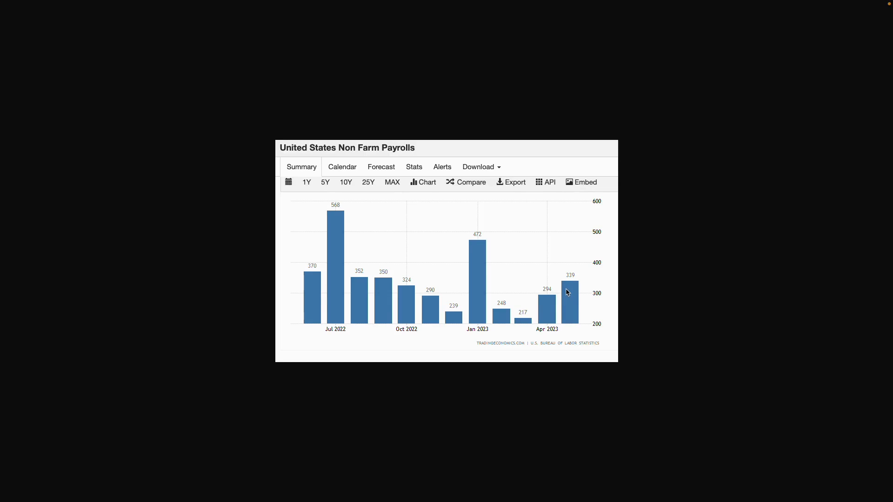
mouse_move(520, 329)
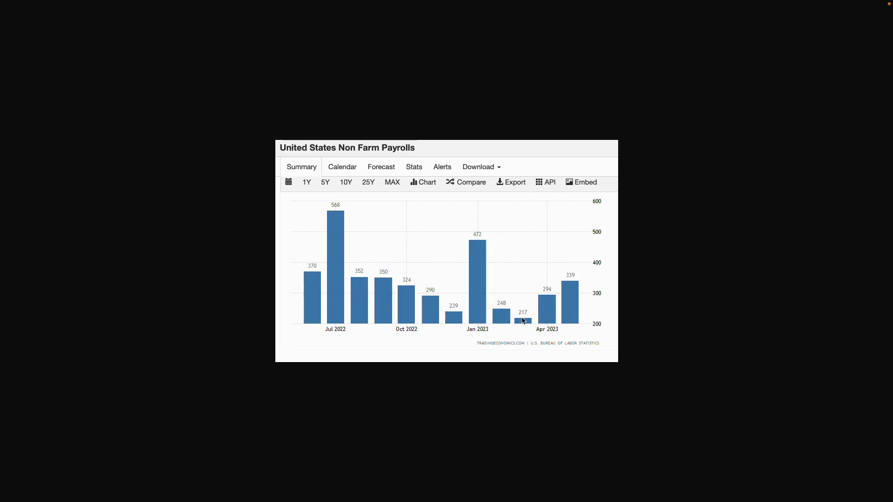
mouse_move(573, 273)
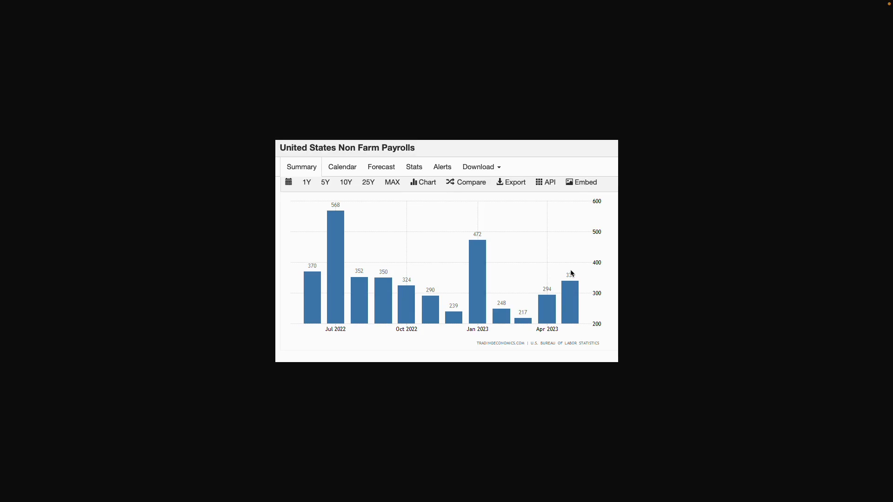
mouse_move(571, 259)
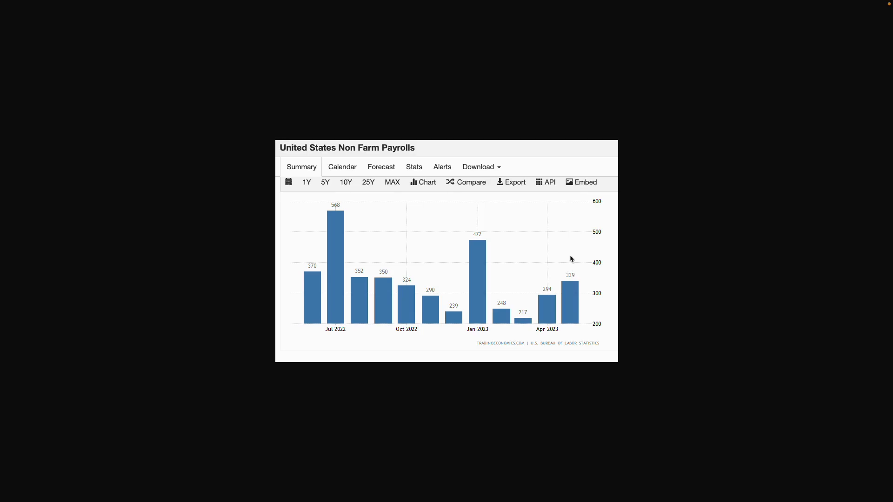
mouse_move(557, 216)
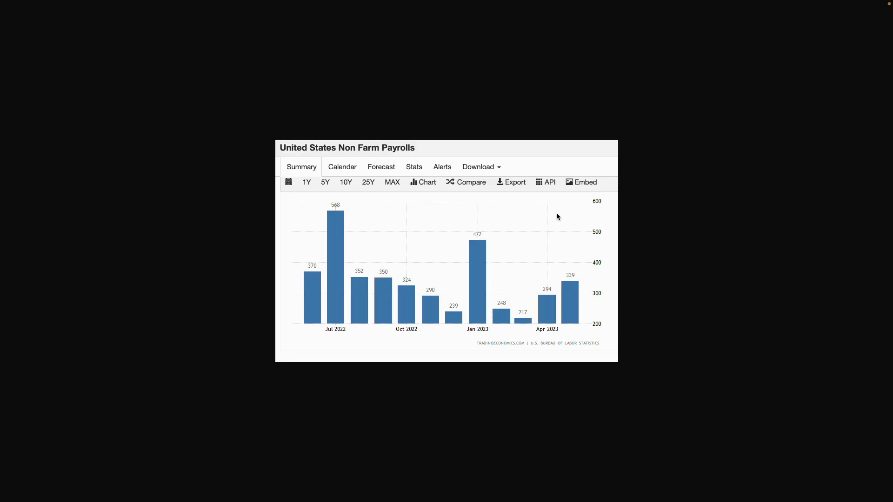
mouse_move(563, 284)
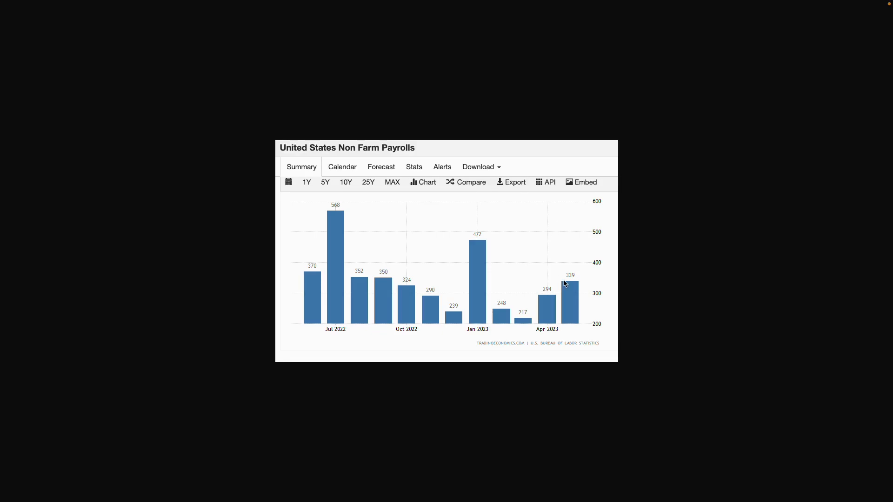
mouse_move(576, 298)
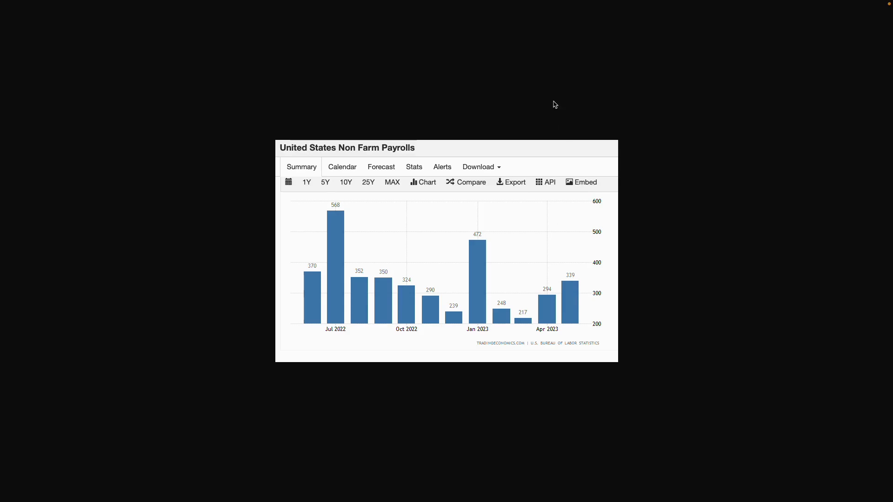
mouse_move(508, 126)
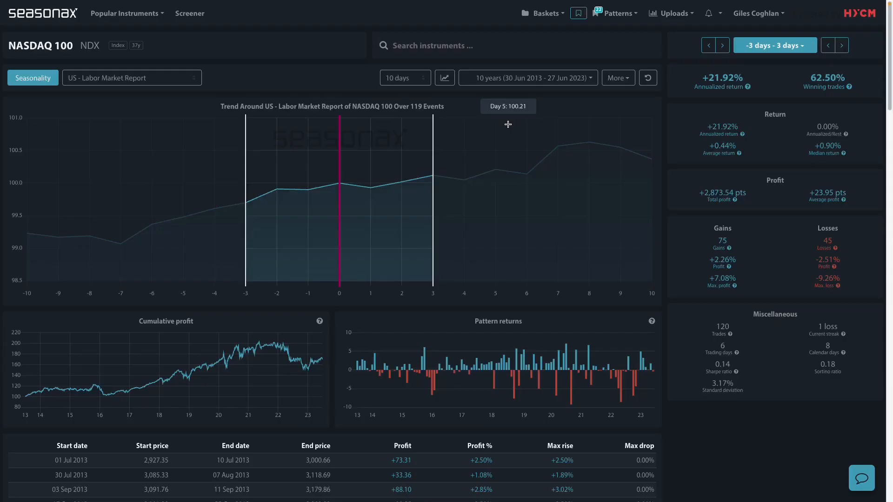
mouse_move(119, 124)
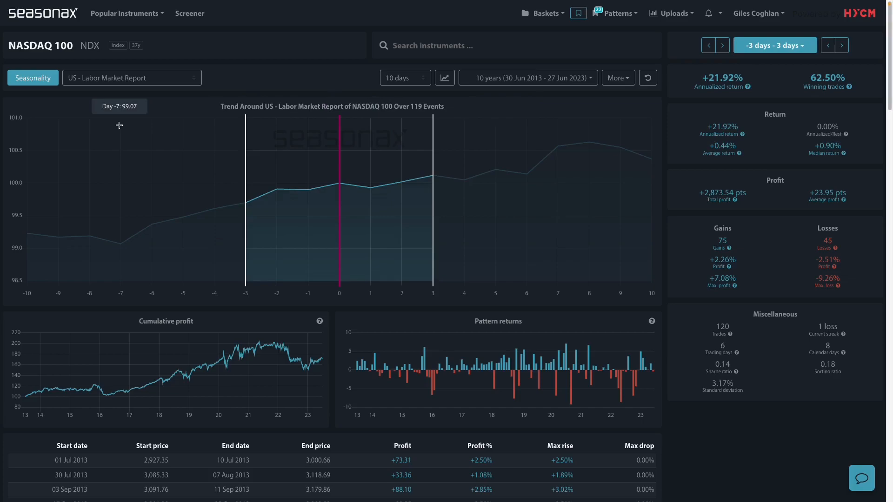
mouse_move(35, 96)
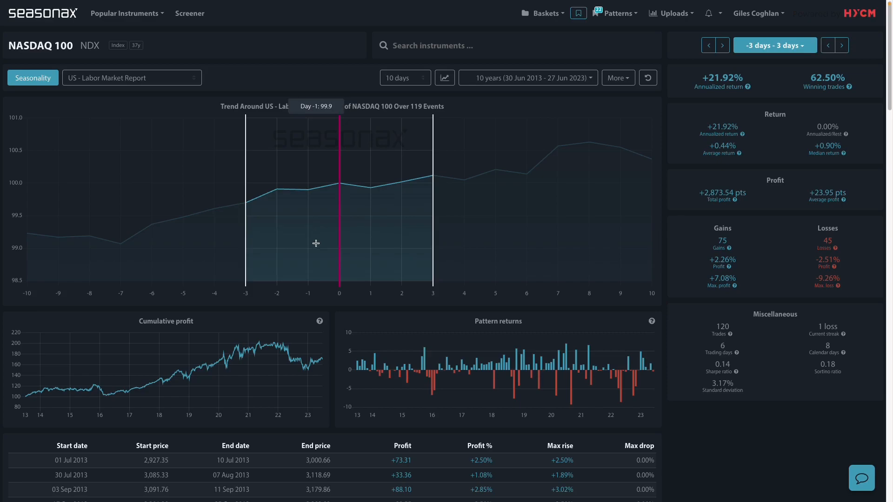
mouse_move(147, 77)
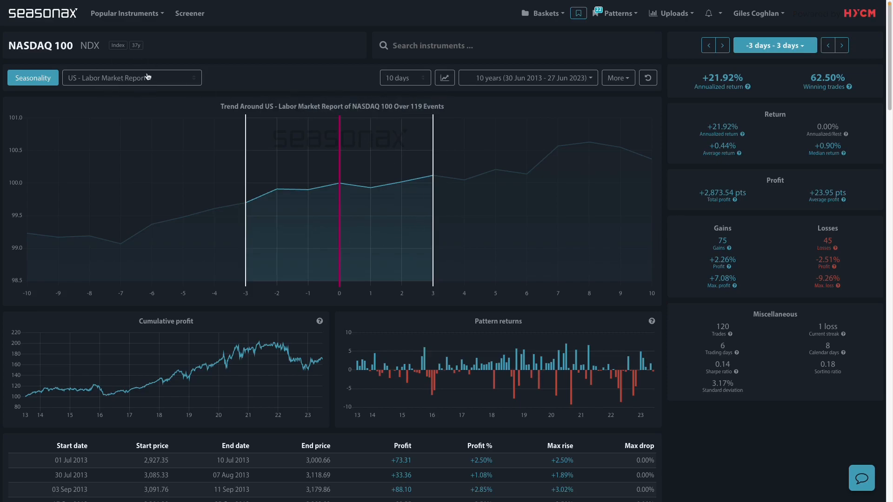
mouse_move(330, 197)
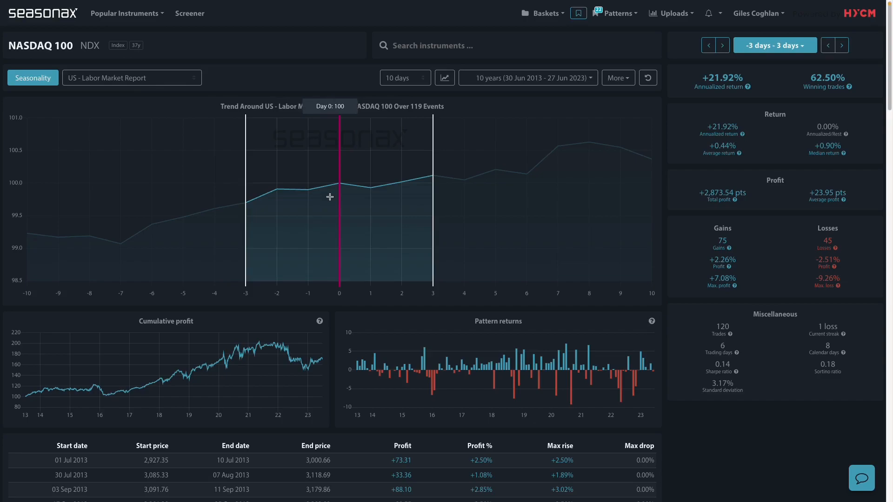
mouse_move(246, 263)
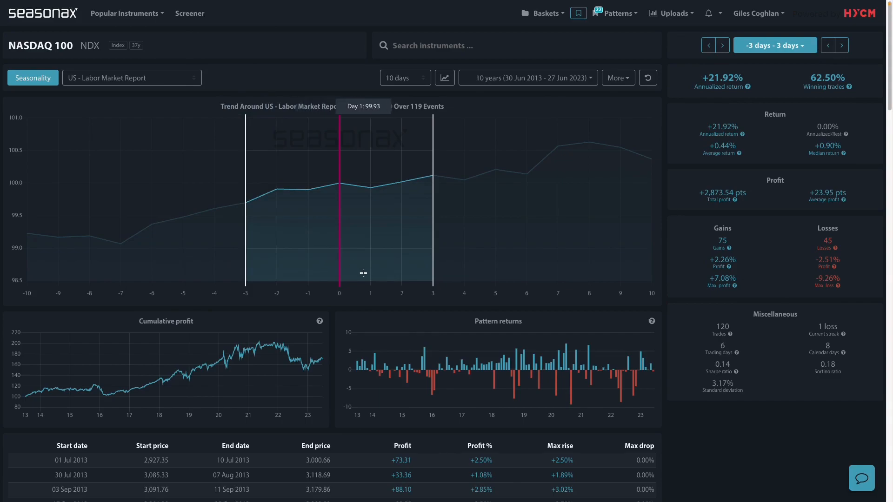
mouse_move(773, 145)
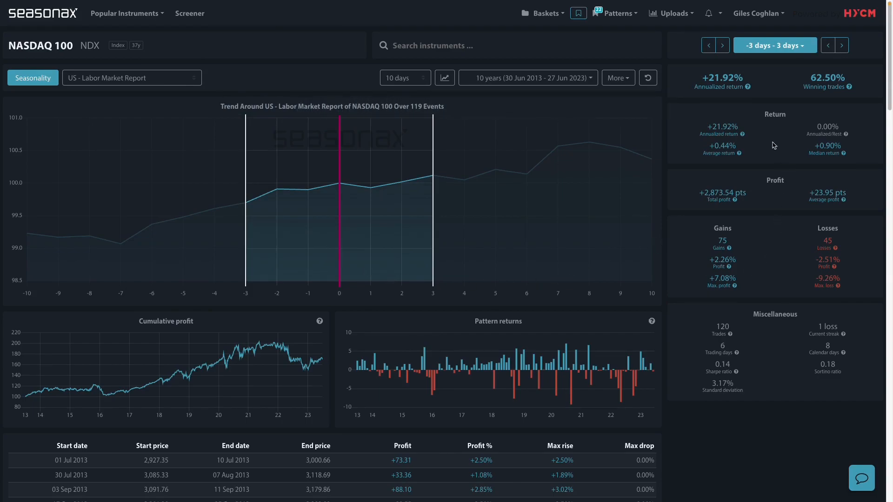
mouse_move(730, 152)
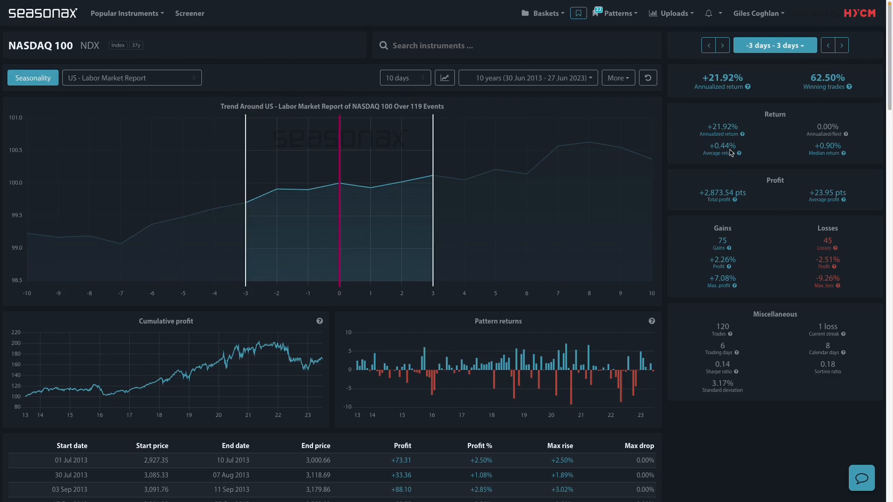
mouse_move(266, 219)
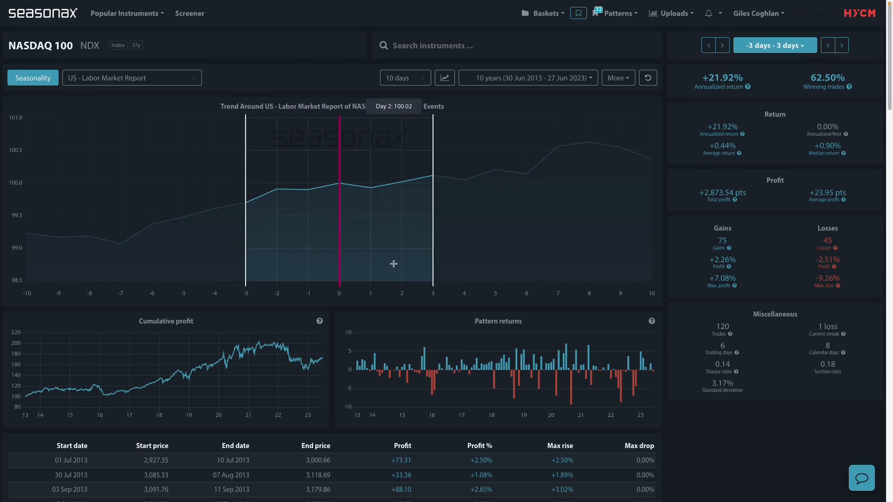
mouse_move(428, 185)
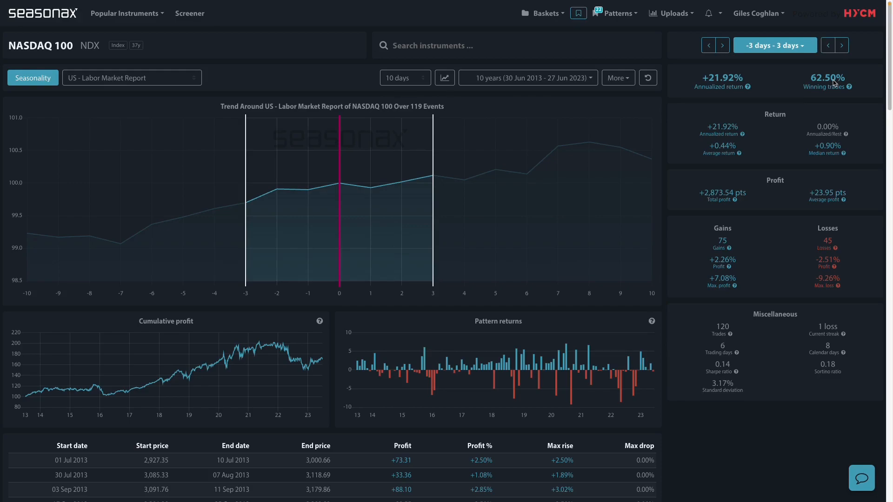
Scroll down the NASDAQ 100 Labor Market Report study to view the 10-year trend chart
scroll("down", 3)
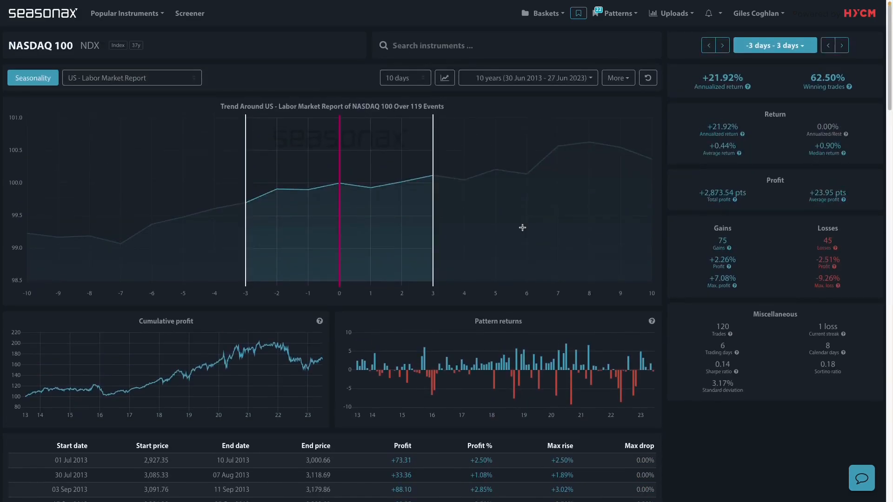
mouse_move(331, 210)
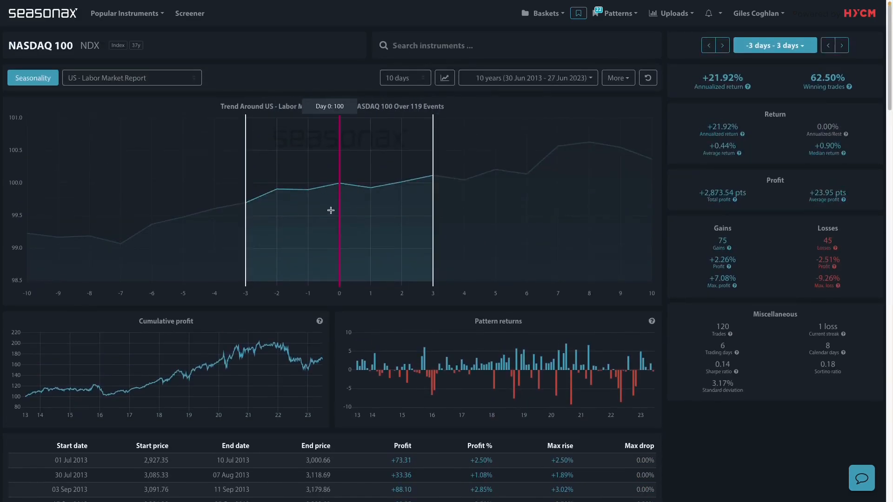
mouse_move(427, 202)
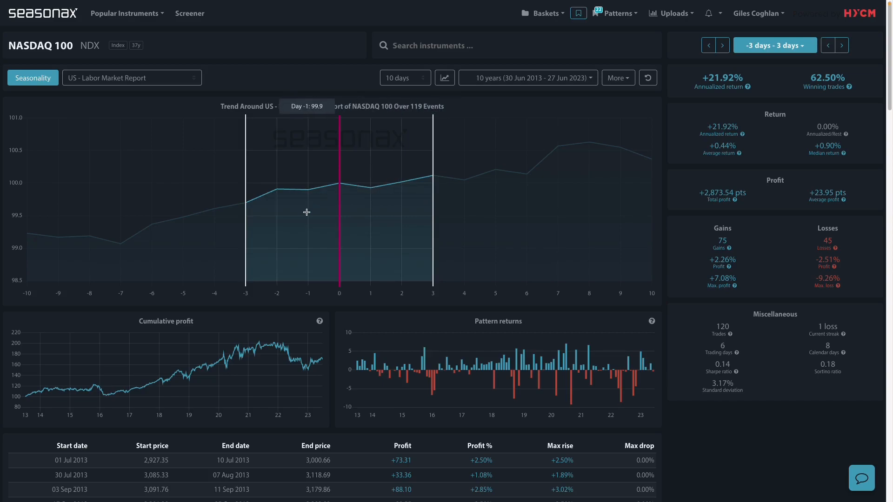
mouse_move(398, 193)
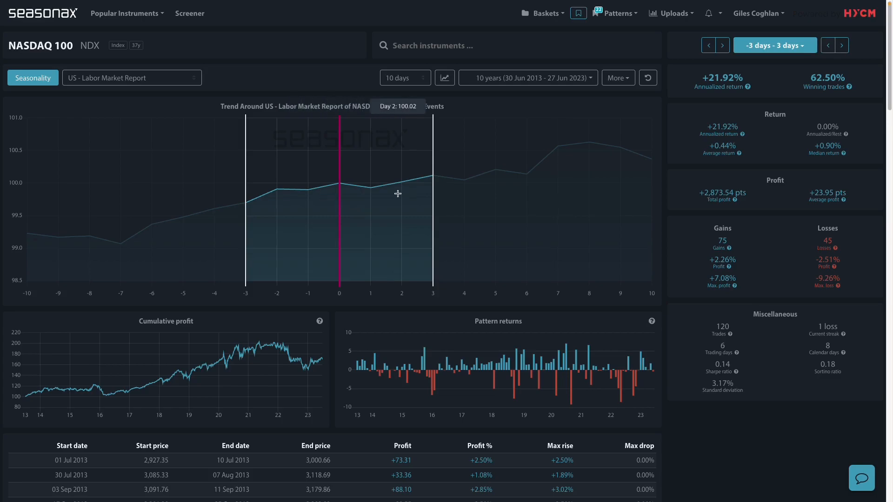
mouse_move(466, 215)
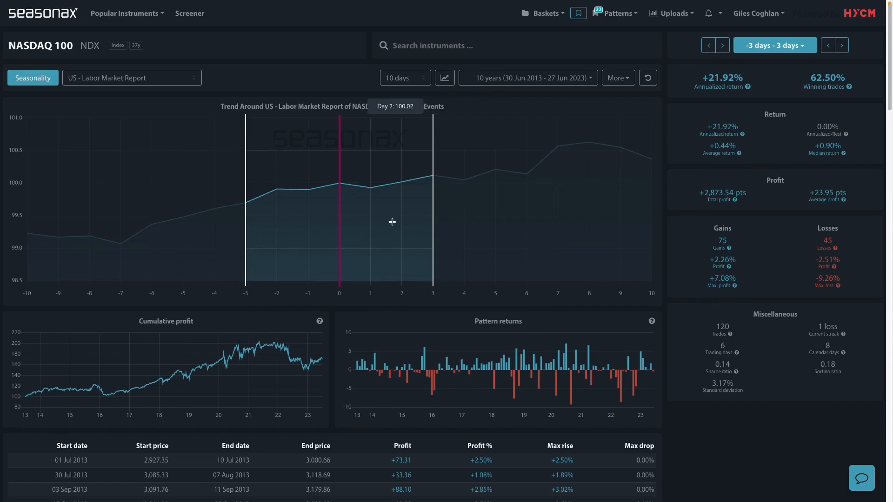
mouse_move(397, 176)
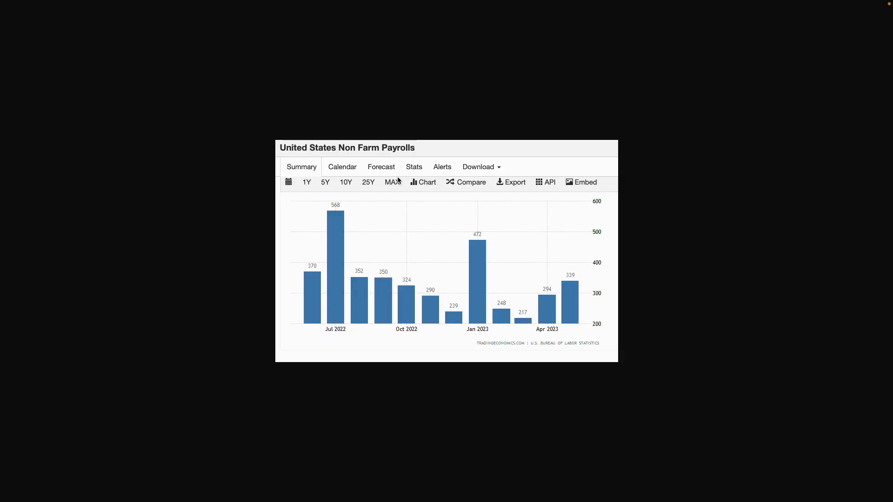
mouse_move(564, 273)
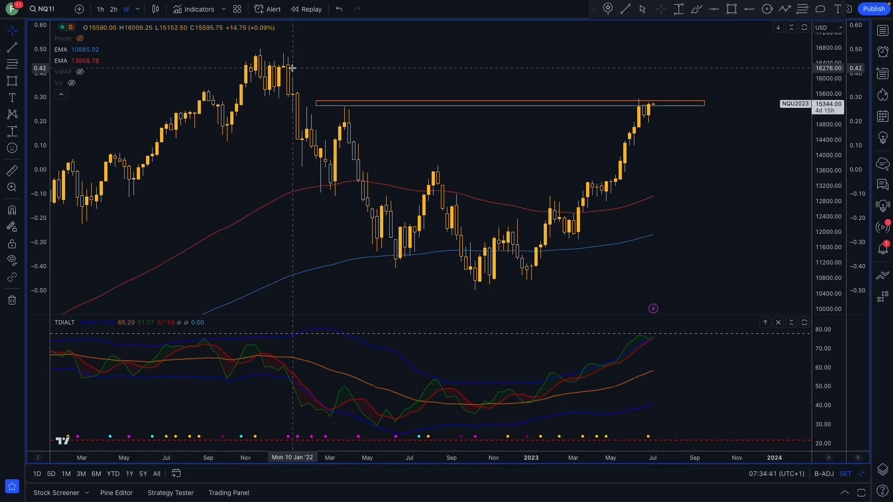
mouse_move(644, 94)
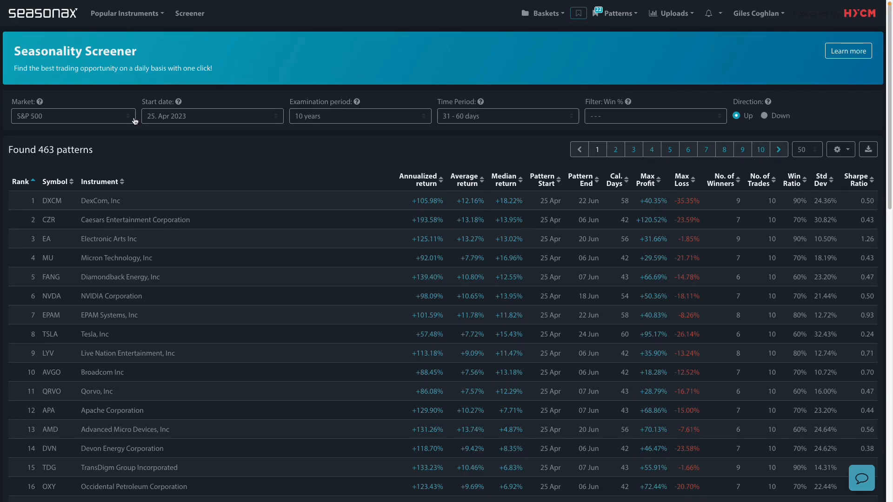
Browse the screener's market list, then close it keeping S&P 500 with 463 patterns
left_click(73, 116)
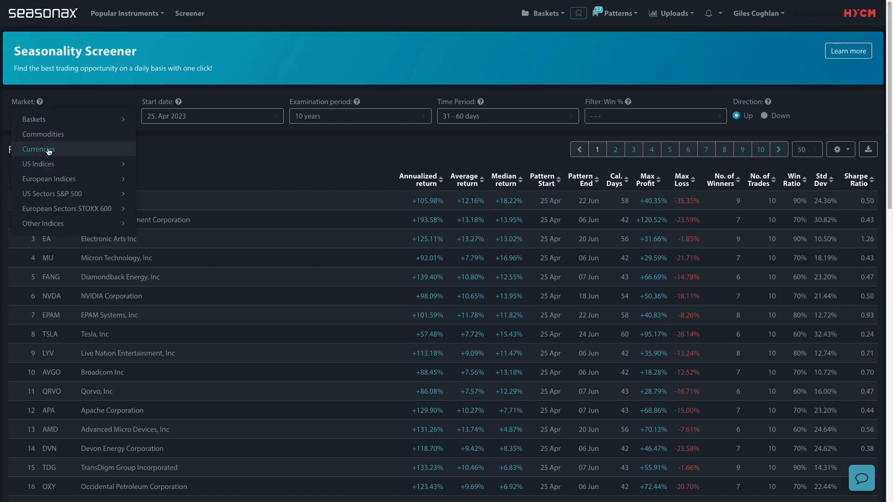
mouse_move(38, 164)
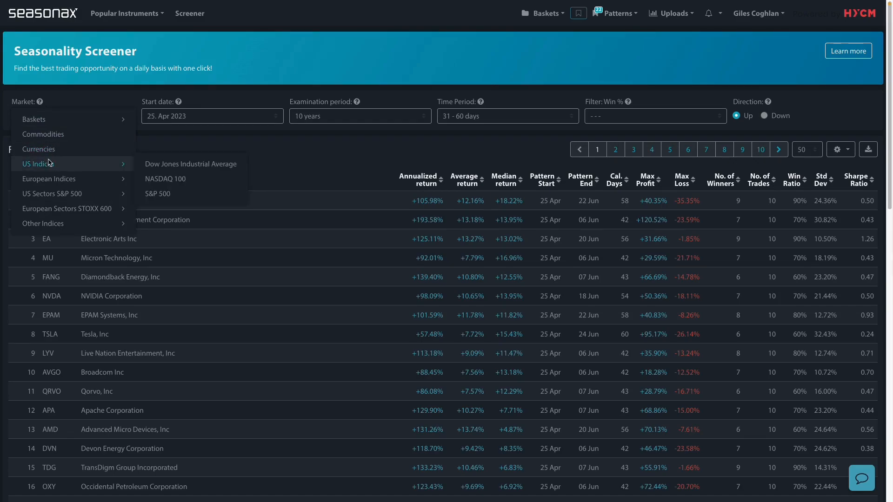
mouse_move(52, 135)
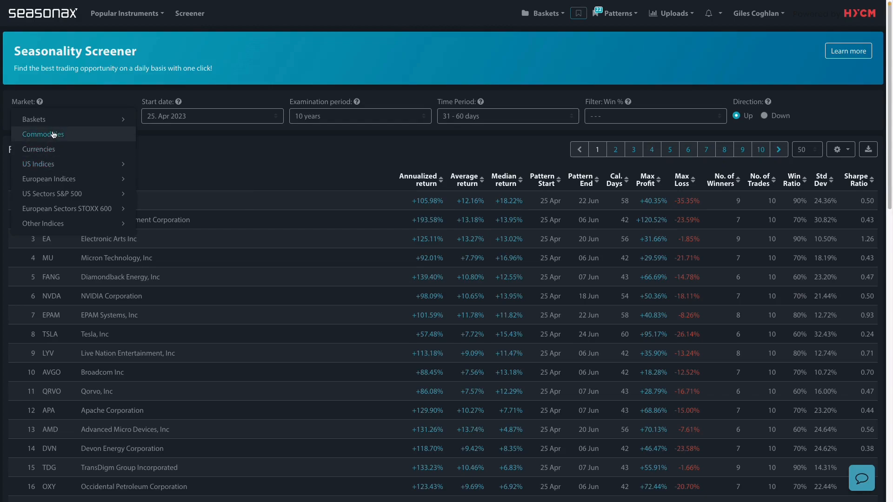
mouse_move(33, 119)
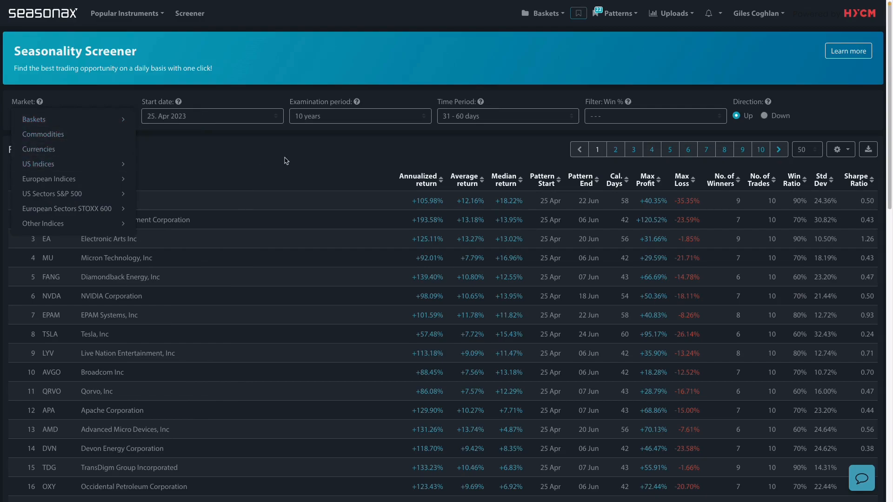
left_click(38, 193)
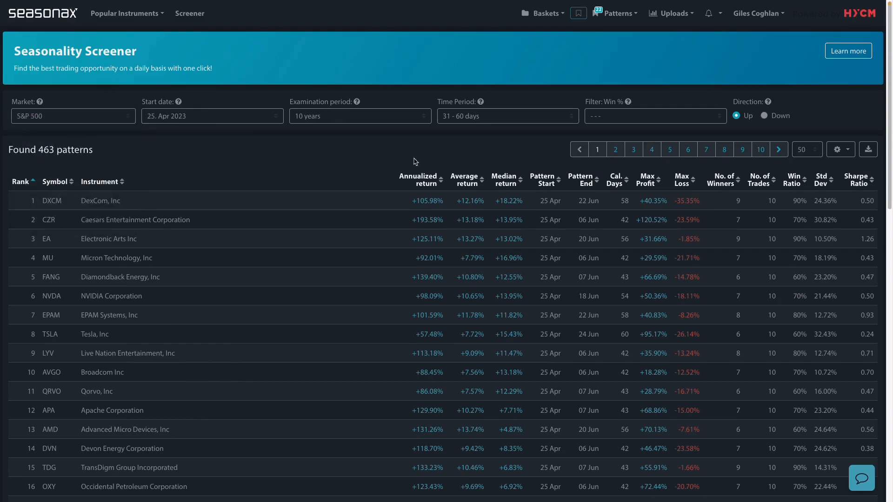